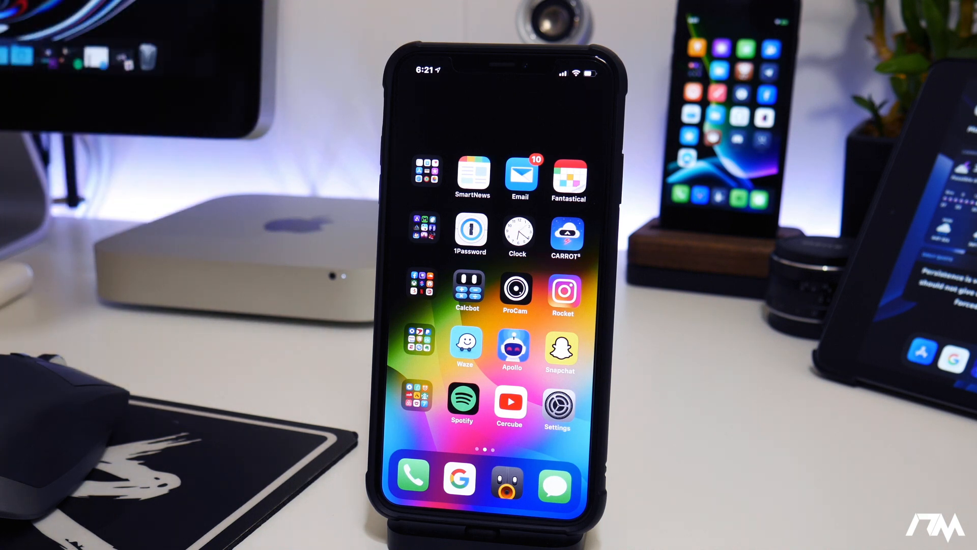
Open the Home Screen folder holding Safari, Reminders, Health and the other Apple apps.
{"action": "left_click", "coordinate": [554, 486]}
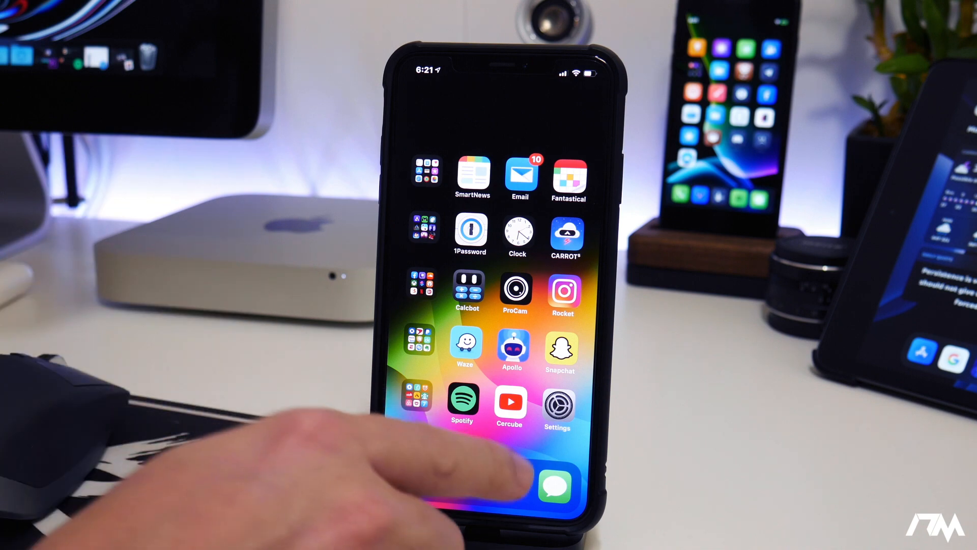
{"action": "left_click", "coordinate": [554, 486]}
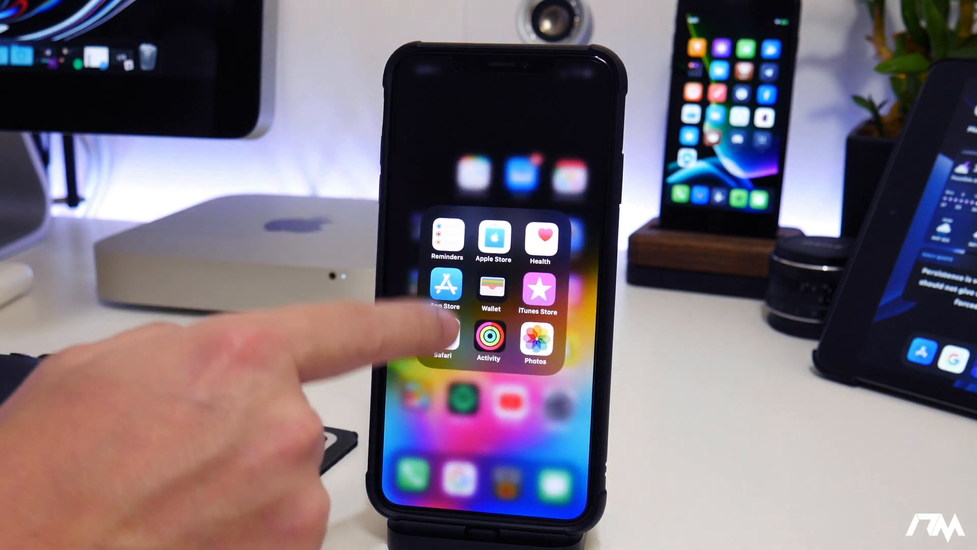
Launch Safari on Apple's iOS 13.3.1 security page and scroll down to the Kernel entries.
{"action": "left_click", "coordinate": [445, 337]}
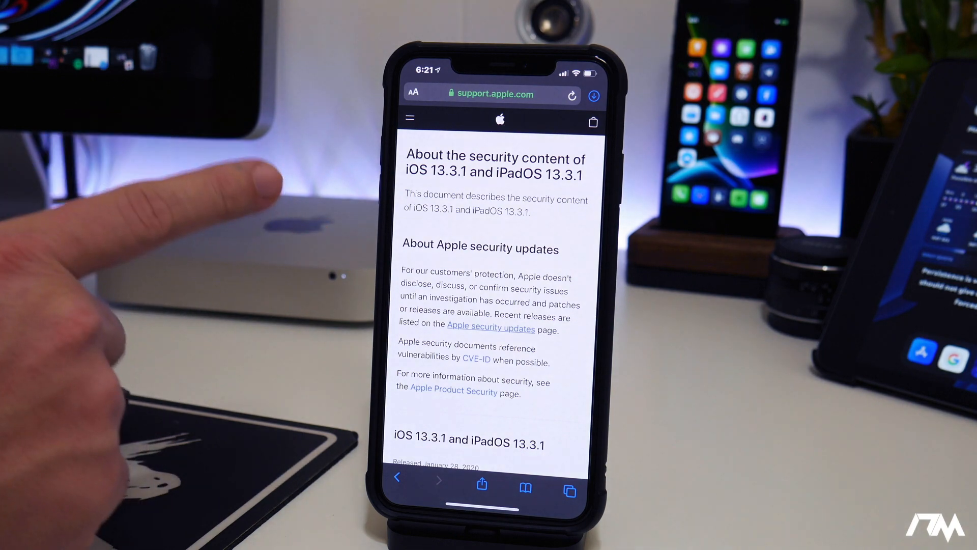
{"action": "scroll", "scroll_direction": "down", "scroll_amount": 3}
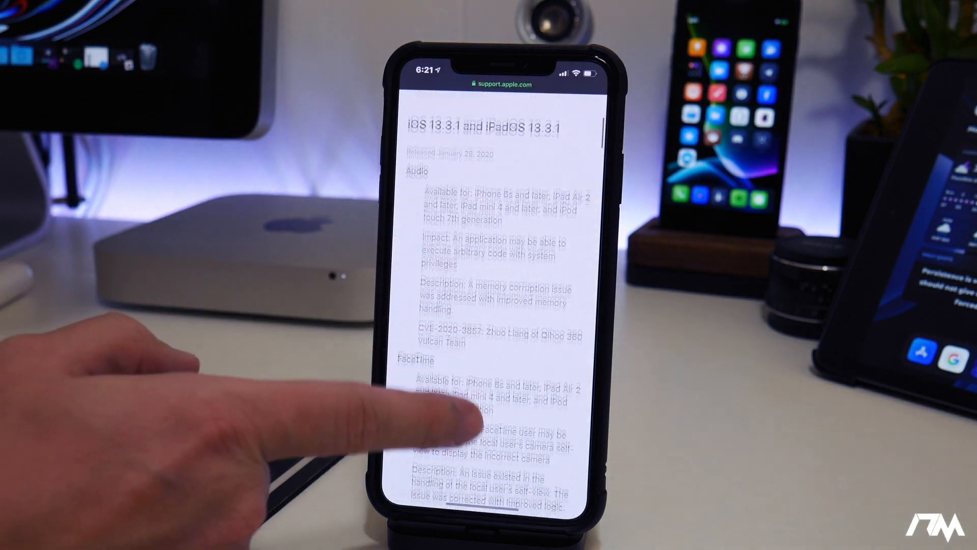
{"action": "scroll", "scroll_direction": "down", "scroll_amount": 3}
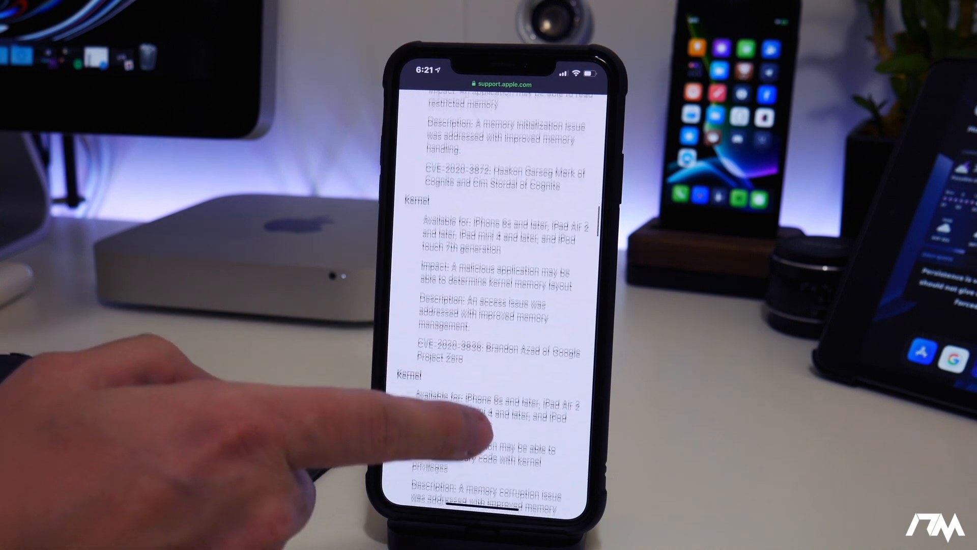
{"action": "scroll", "scroll_direction": "down", "scroll_amount": 3}
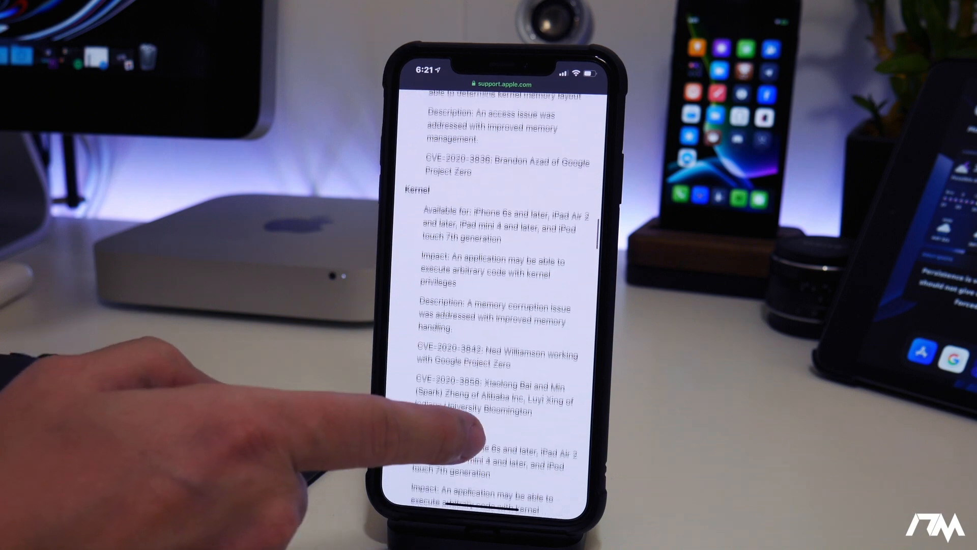
{"action": "scroll", "scroll_direction": "down", "scroll_amount": 3}
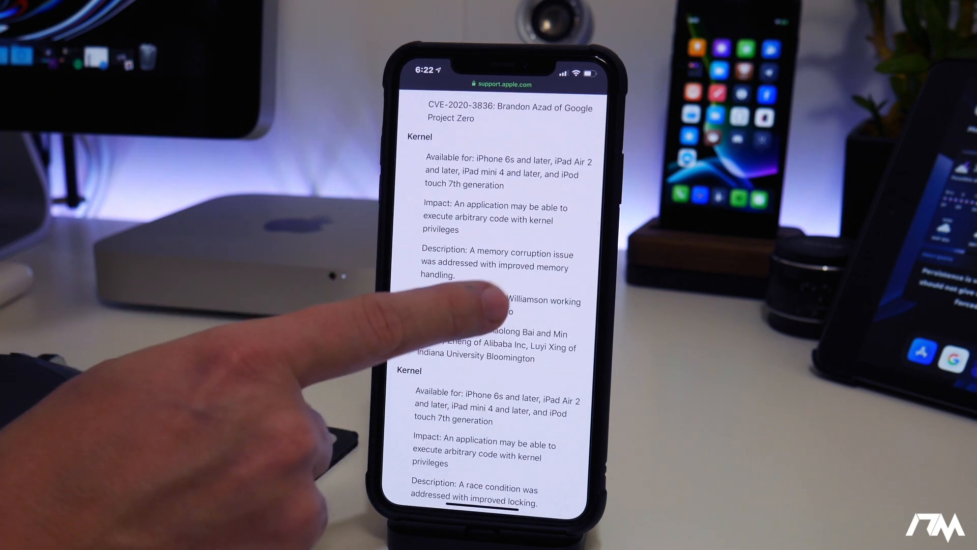
{"action": "scroll", "scroll_direction": "down", "scroll_amount": 3}
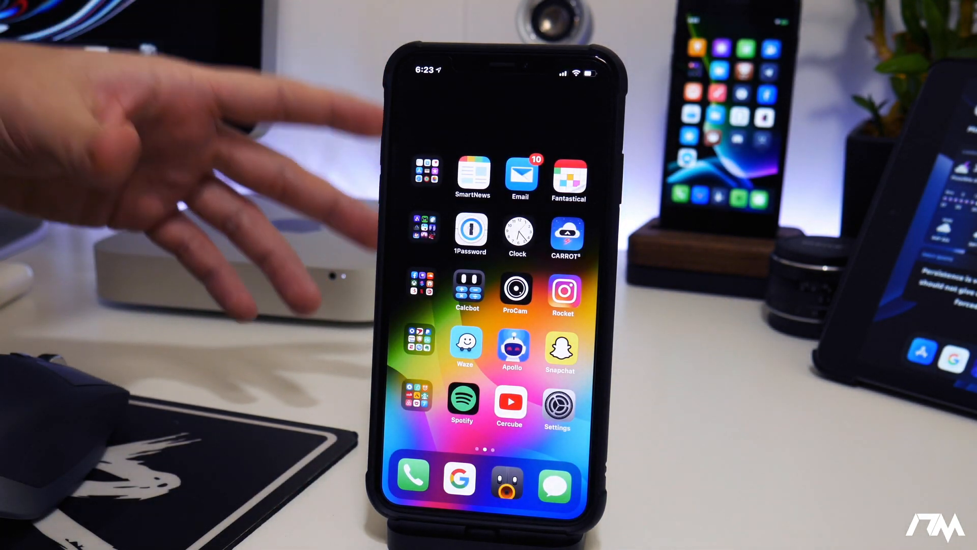
{"action": "mouse_move", "coordinate": [124, 93]}
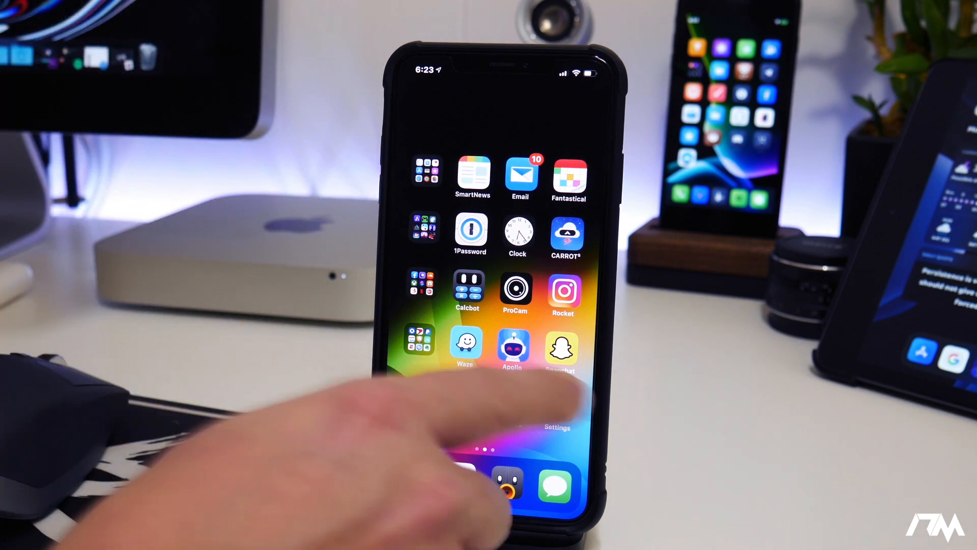
Open Settings > General > About showing software version 13.3 on the iPhone Xs Max.
{"action": "left_click", "coordinate": [557, 428]}
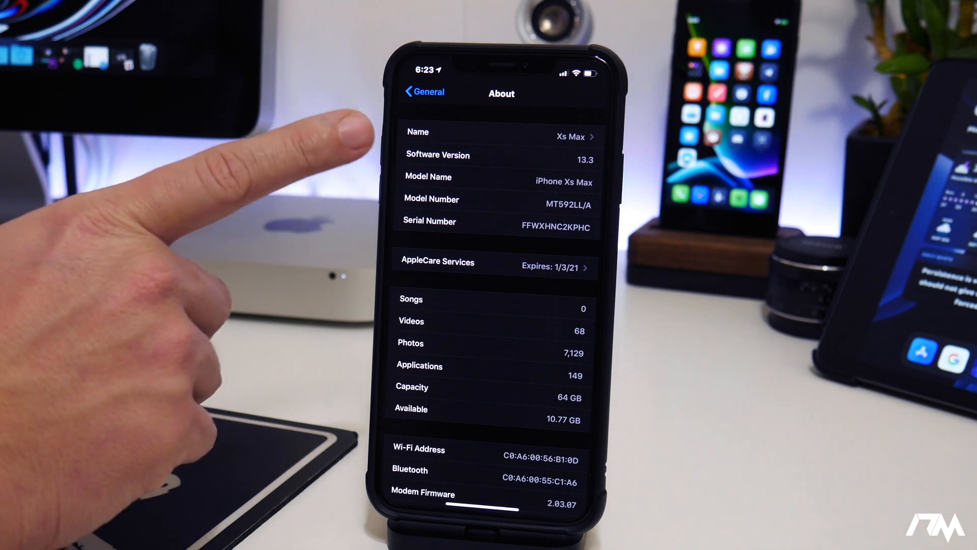